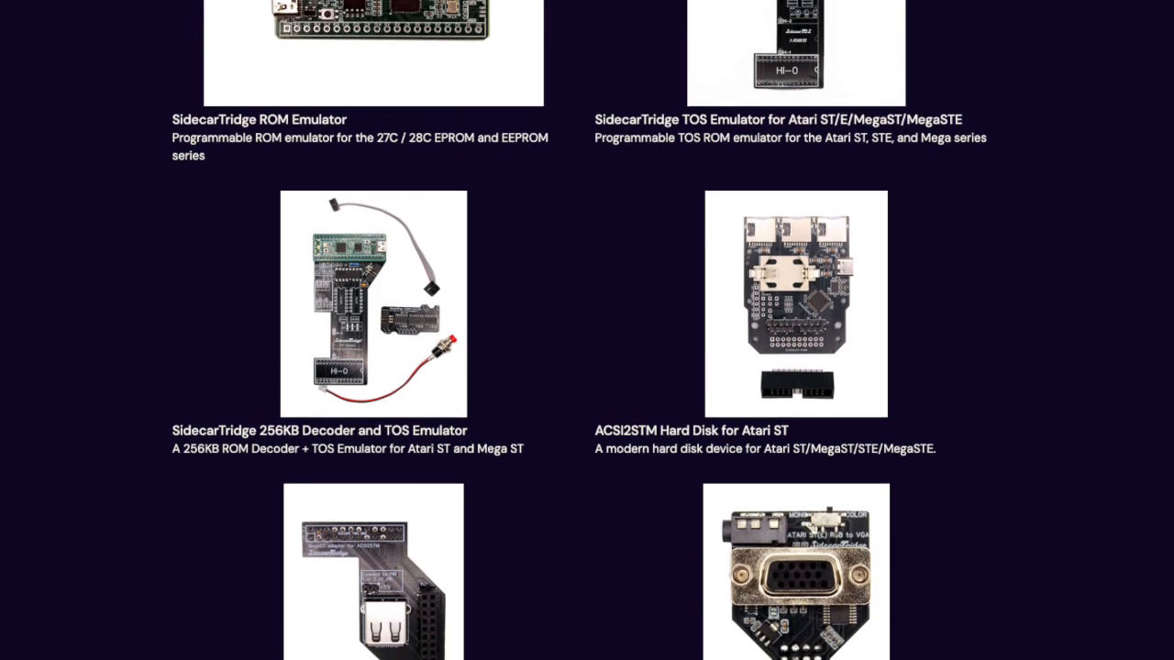
- Scroll up the product catalogue until the 'PSU for Atari ST' listing is visible
scroll(up, 3)
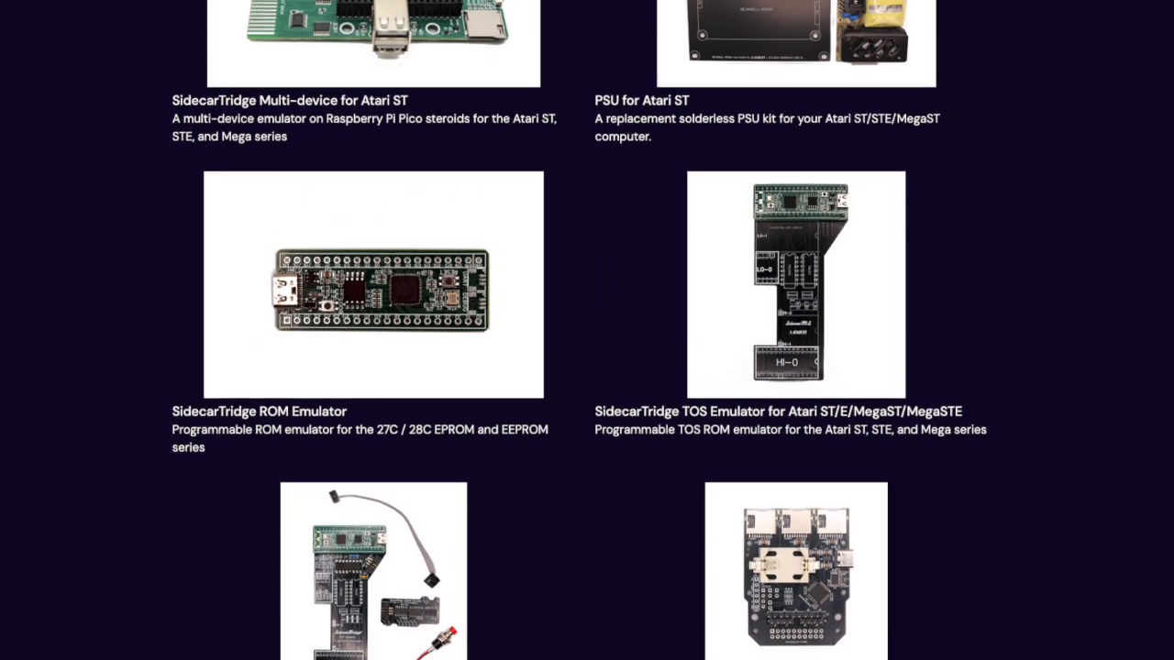
scroll(up, 3)
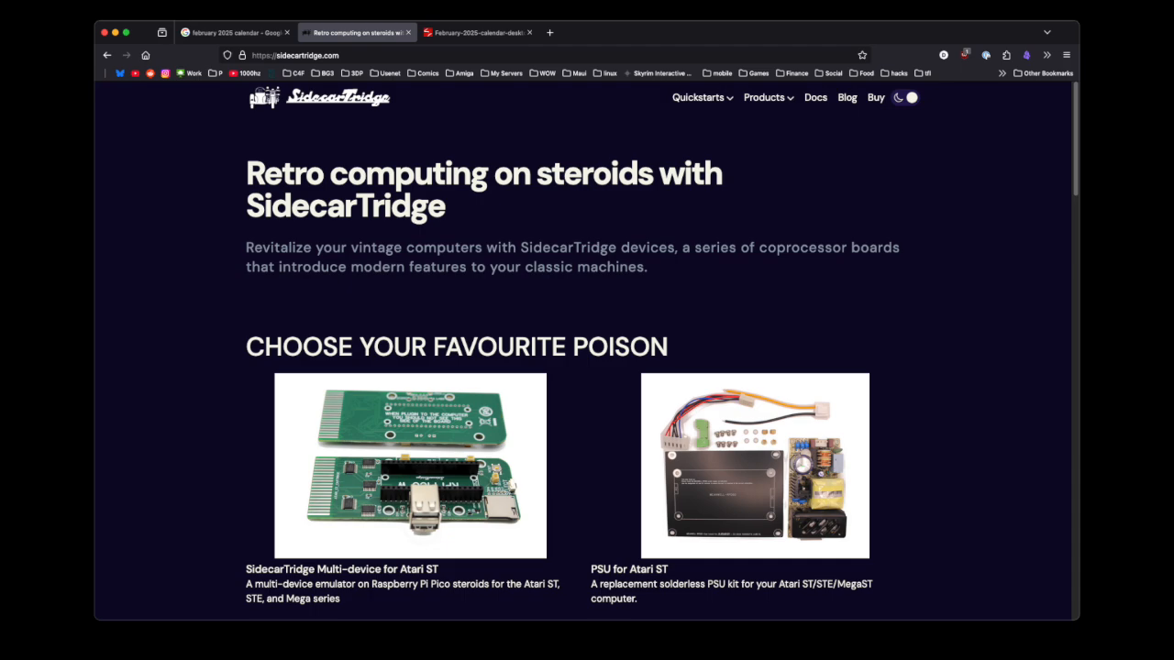
- Open the 'Power Supply Unit for Atari ST/E and MegaST' product page, priced €54,90
click(754, 466)
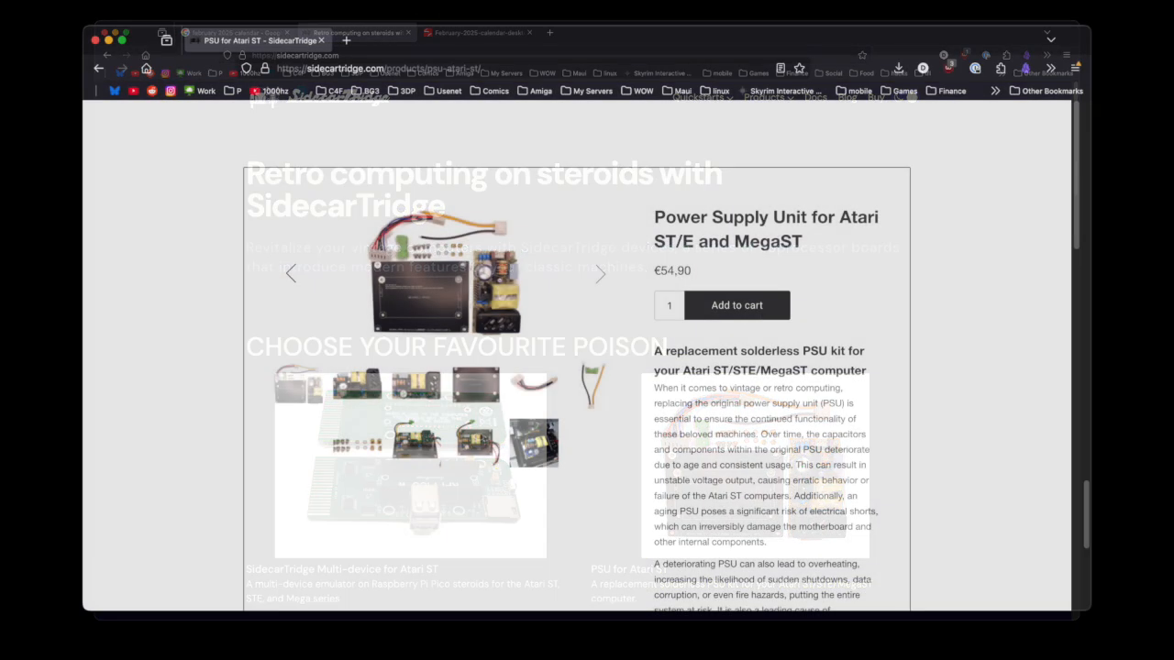